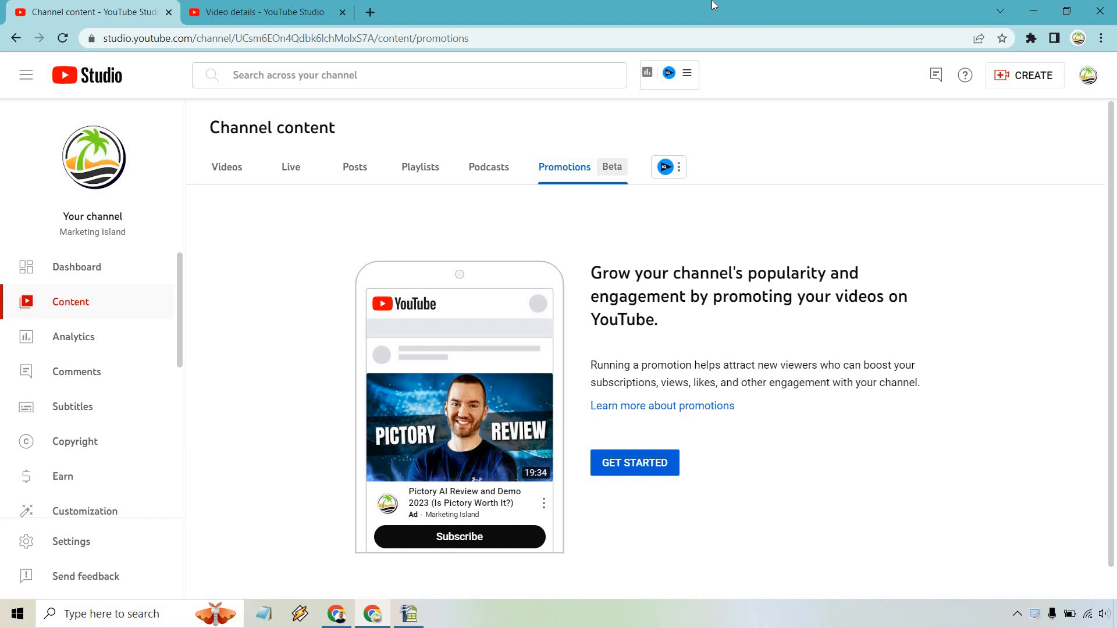
{"action": "mouse_move", "coordinate": [97, 541]}
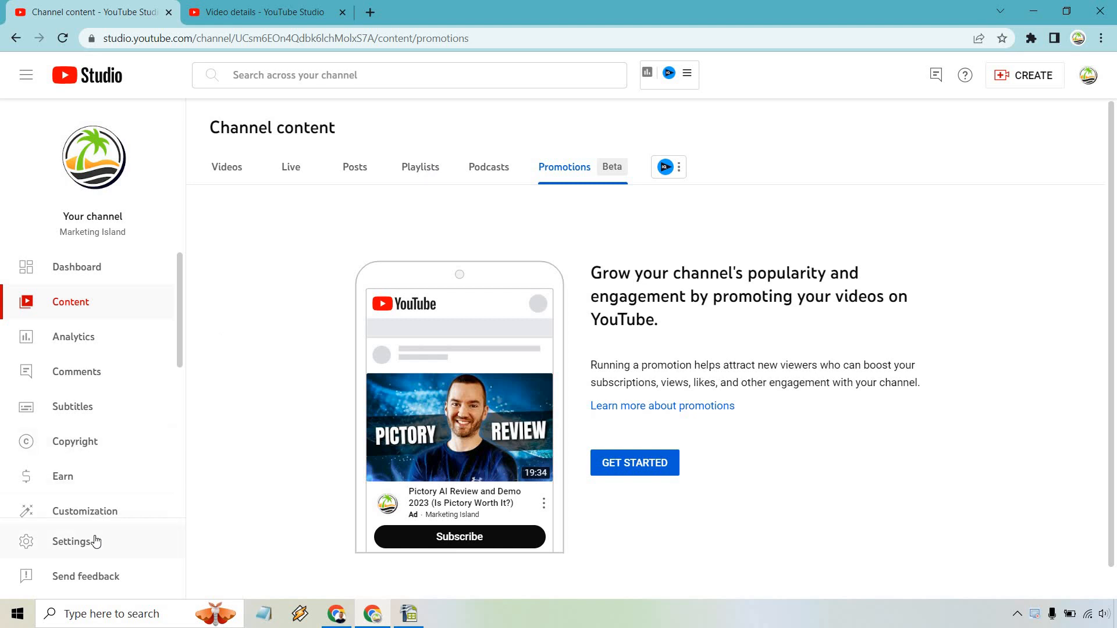
Reach the Advanced settings of the channel's Upload defaults via Settings.
{"action": "left_click", "coordinate": [71, 541]}
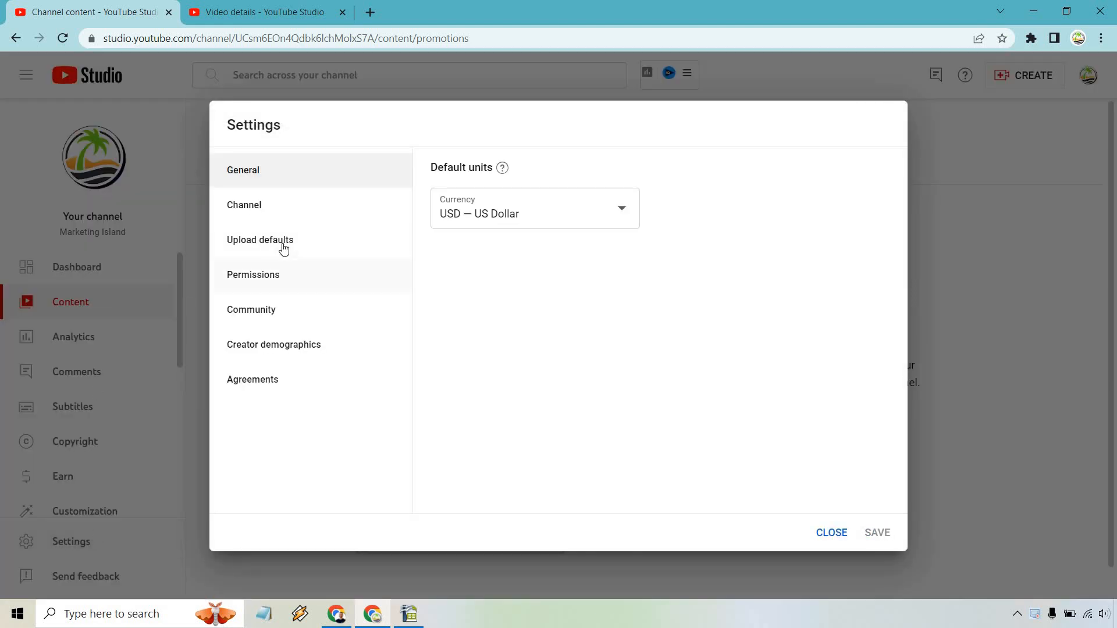
{"action": "left_click", "coordinate": [259, 239]}
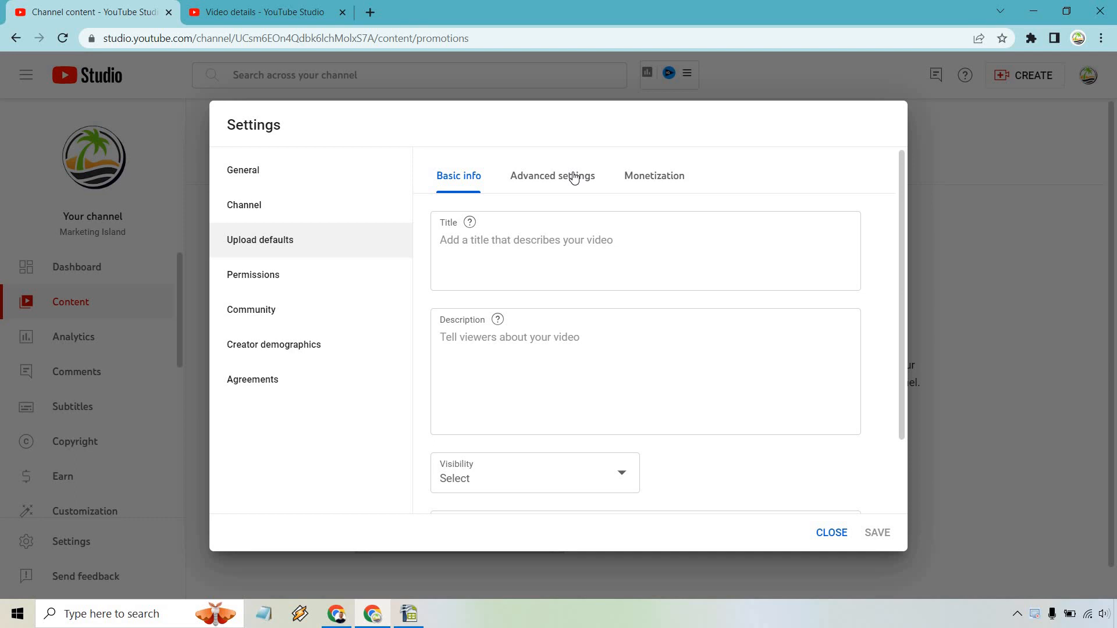
{"action": "left_click", "coordinate": [552, 176]}
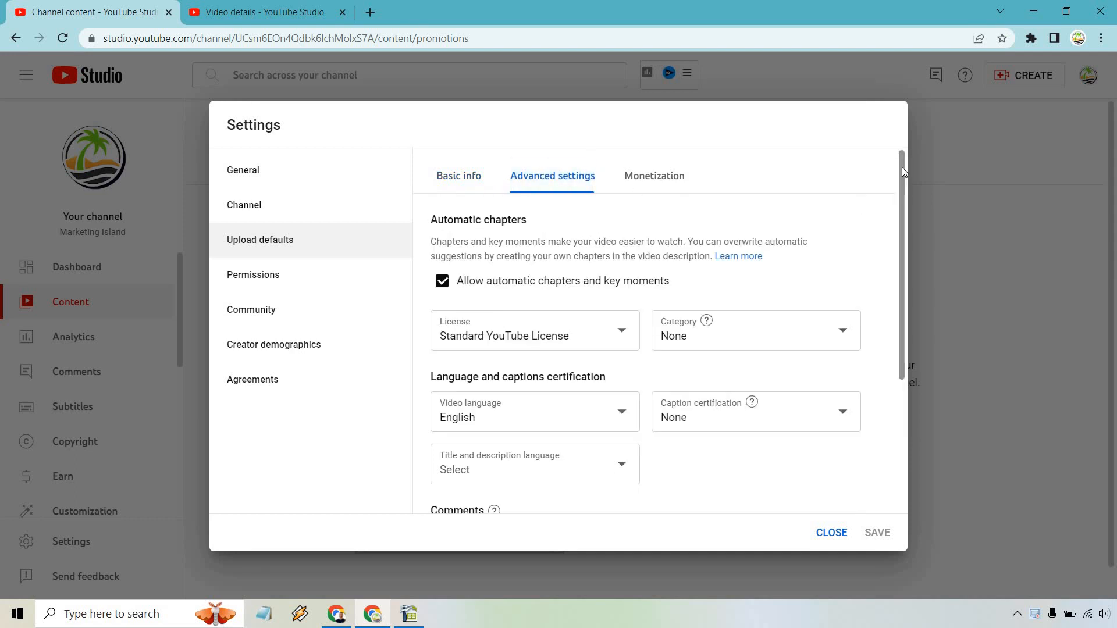
Tick and untick 'Show how many viewers like this video', then move to the Video details tab.
{"action": "scroll", "scroll_direction": "down", "scroll_amount": 3}
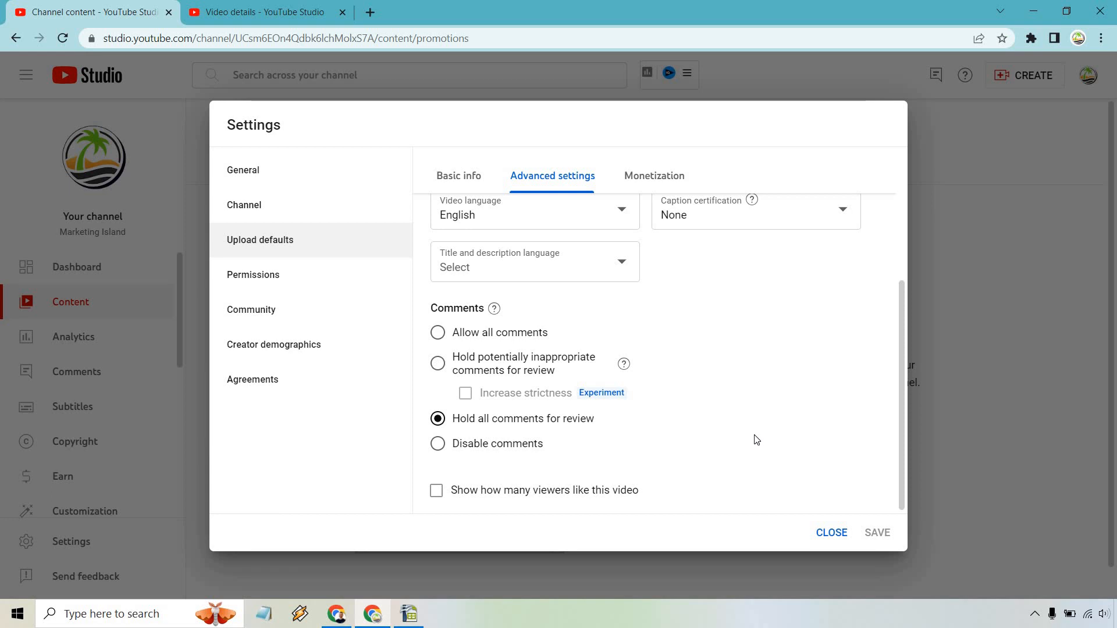
{"action": "left_click", "coordinate": [436, 492]}
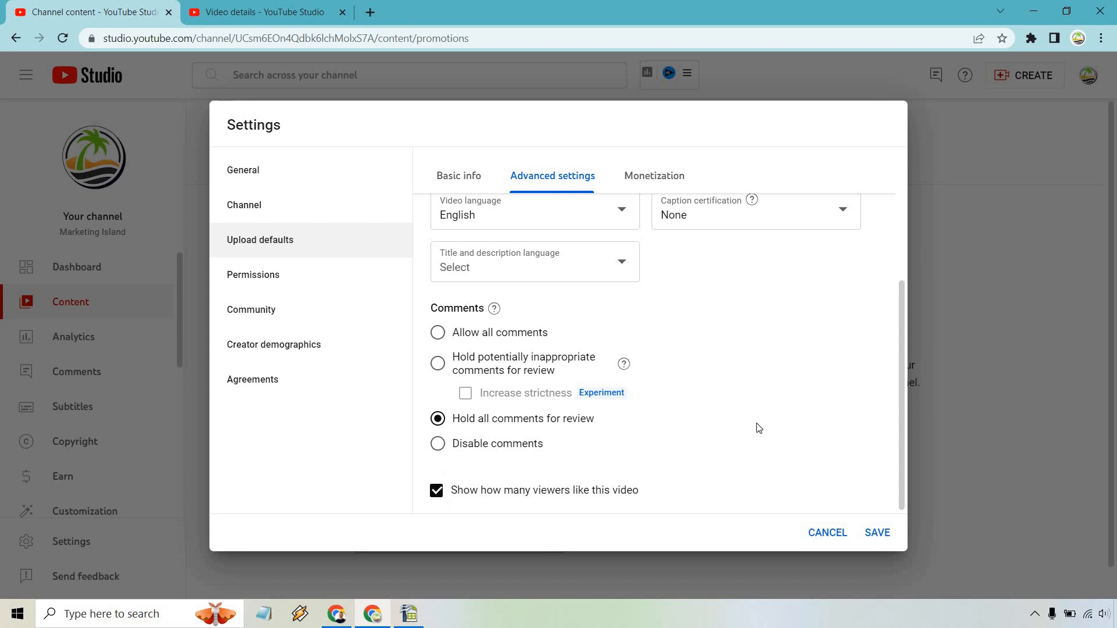
{"action": "left_click", "coordinate": [437, 490]}
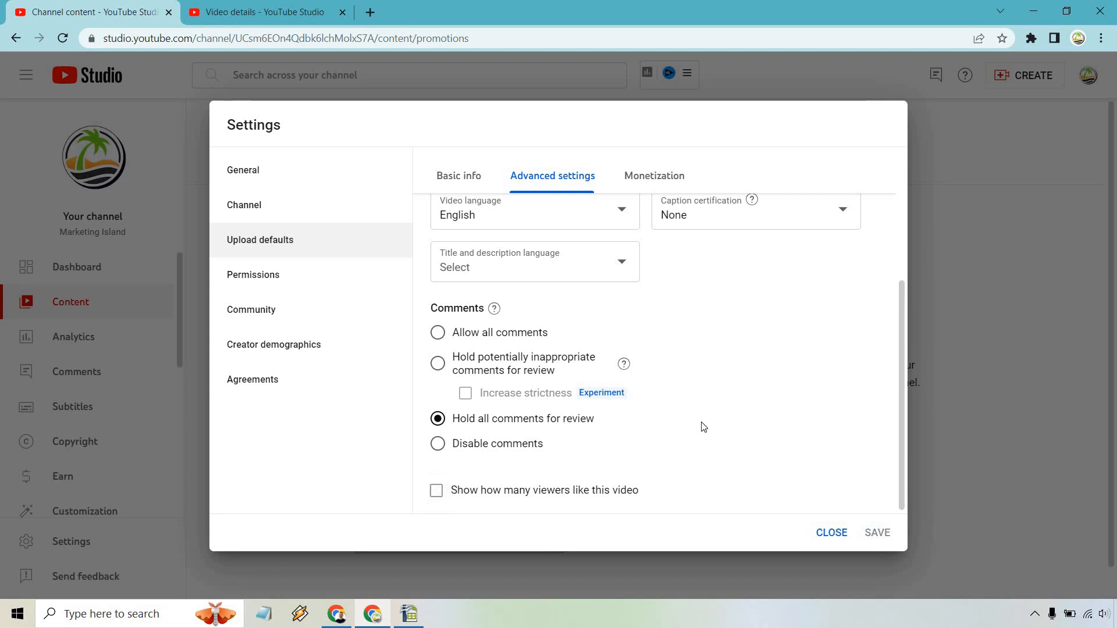
{"action": "mouse_move", "coordinate": [785, 459]}
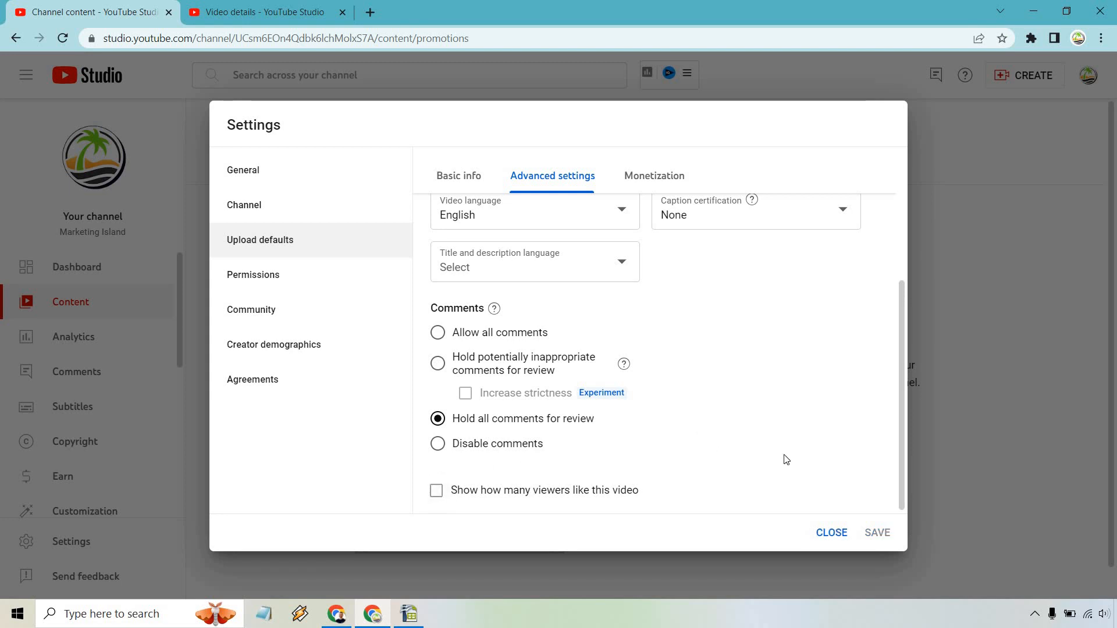
{"action": "mouse_move", "coordinate": [788, 460]}
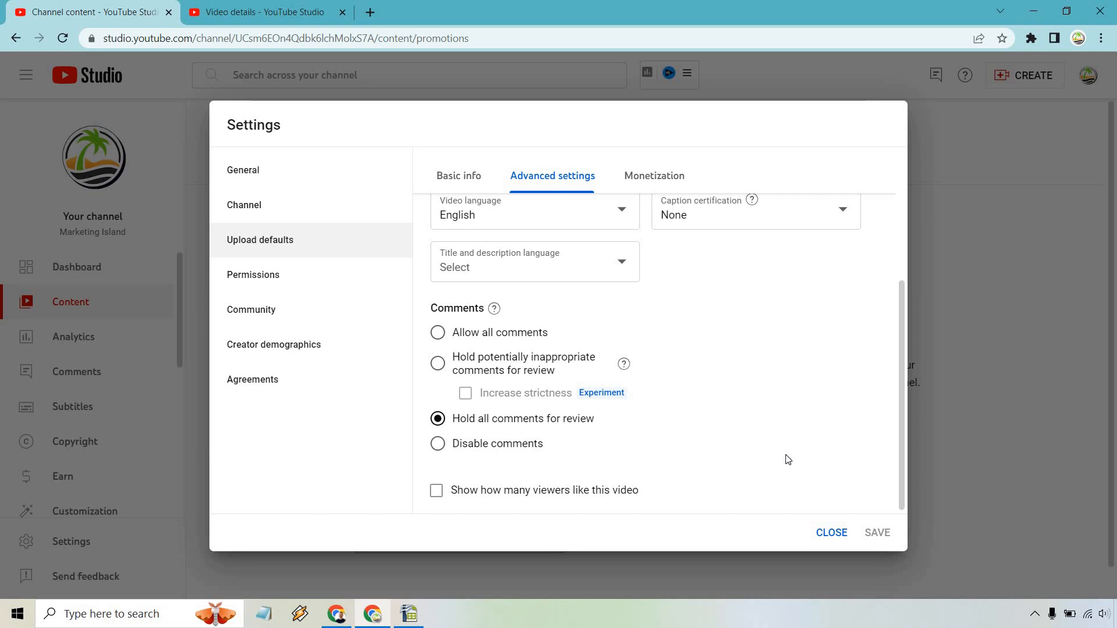
{"action": "mouse_move", "coordinate": [448, 106]}
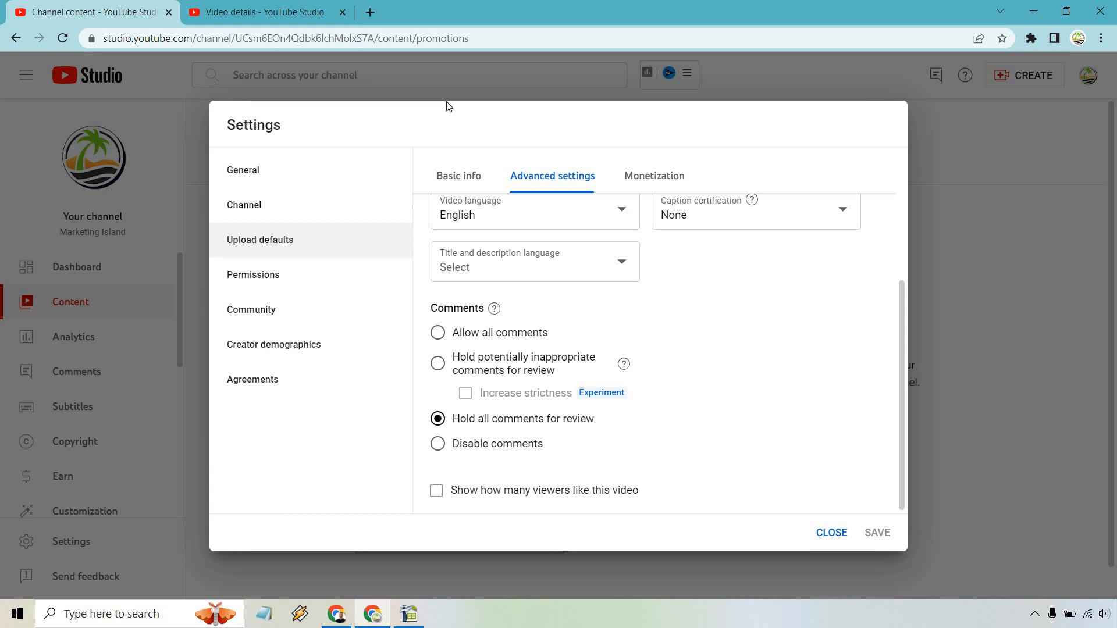
{"action": "left_click", "coordinate": [262, 11]}
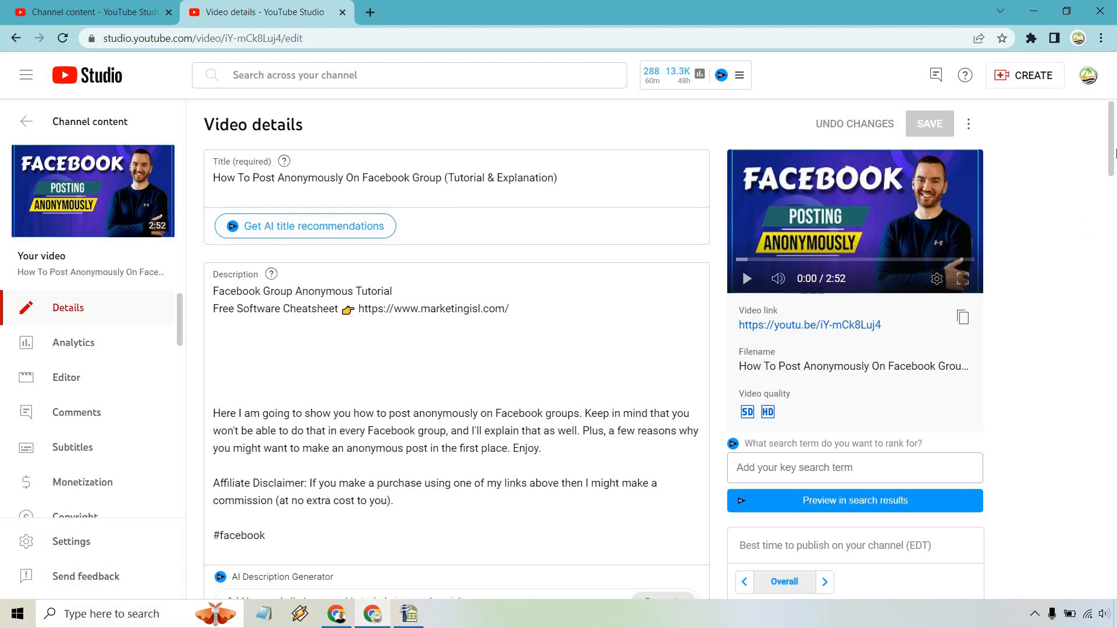
Scroll the Video details page down to the Comments and ratings section.
{"action": "scroll", "scroll_direction": "down", "scroll_amount": 3}
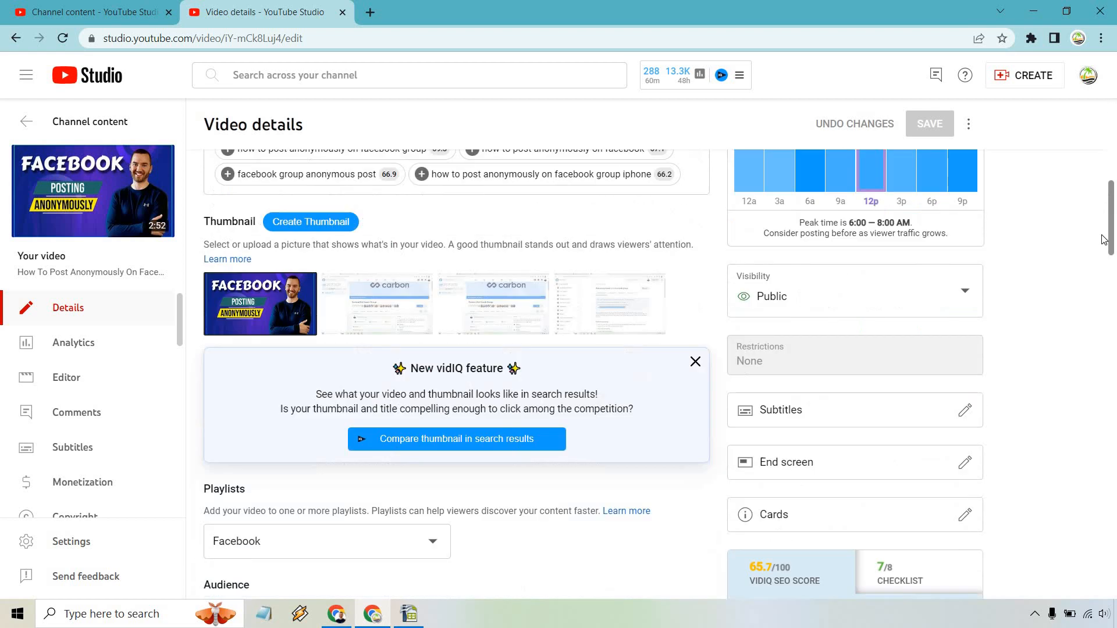
{"action": "scroll", "scroll_direction": "down", "scroll_amount": 3}
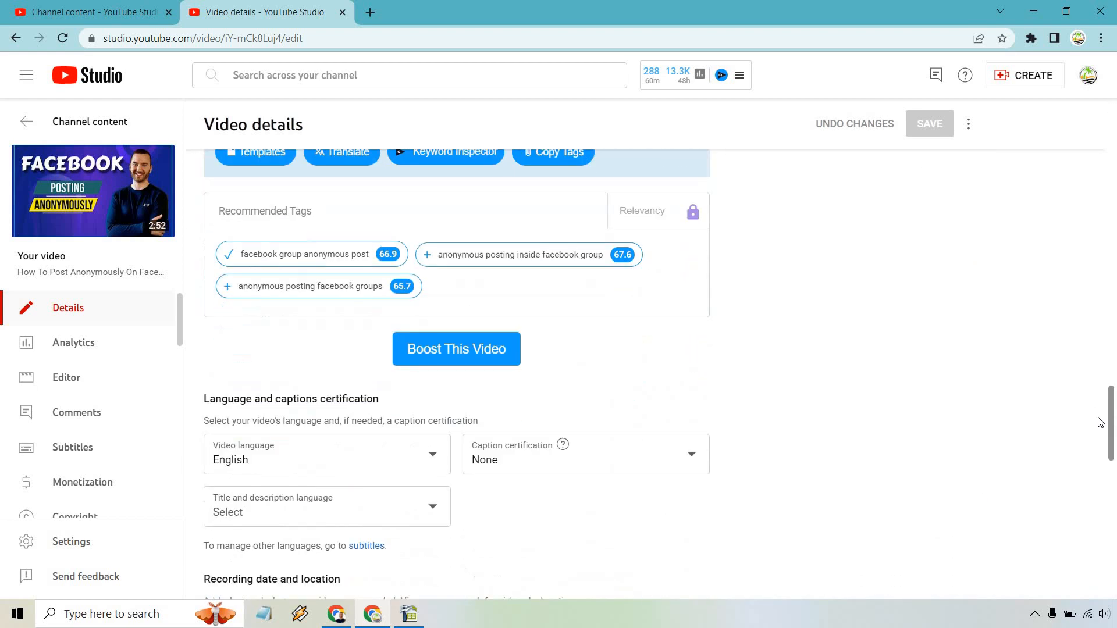
{"action": "scroll", "scroll_direction": "down", "scroll_amount": 3}
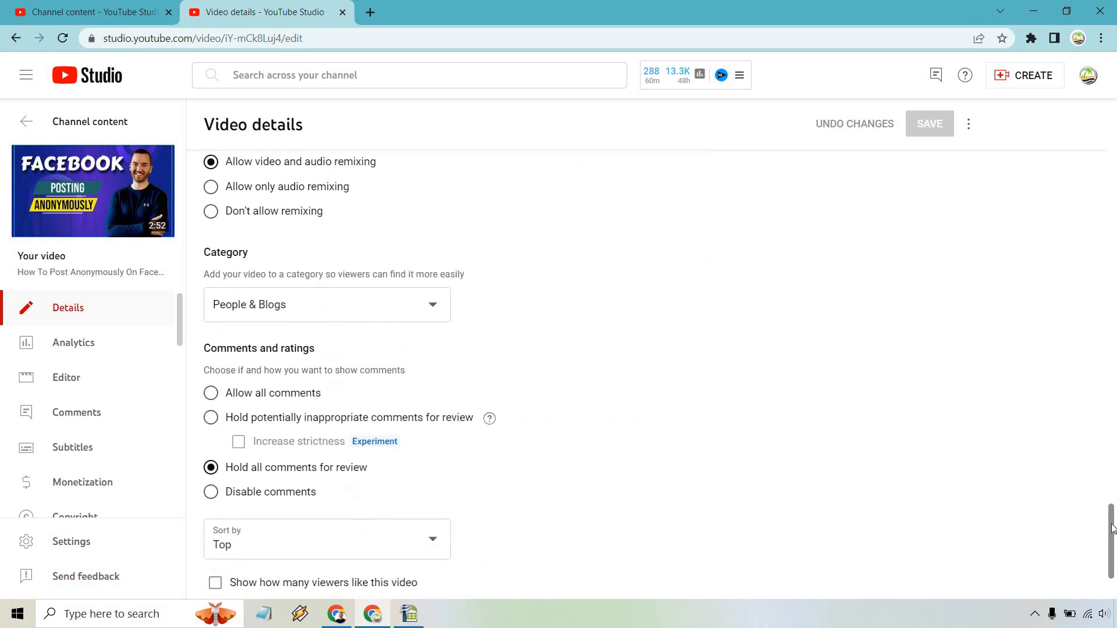
{"action": "scroll", "scroll_direction": "down", "scroll_amount": 3}
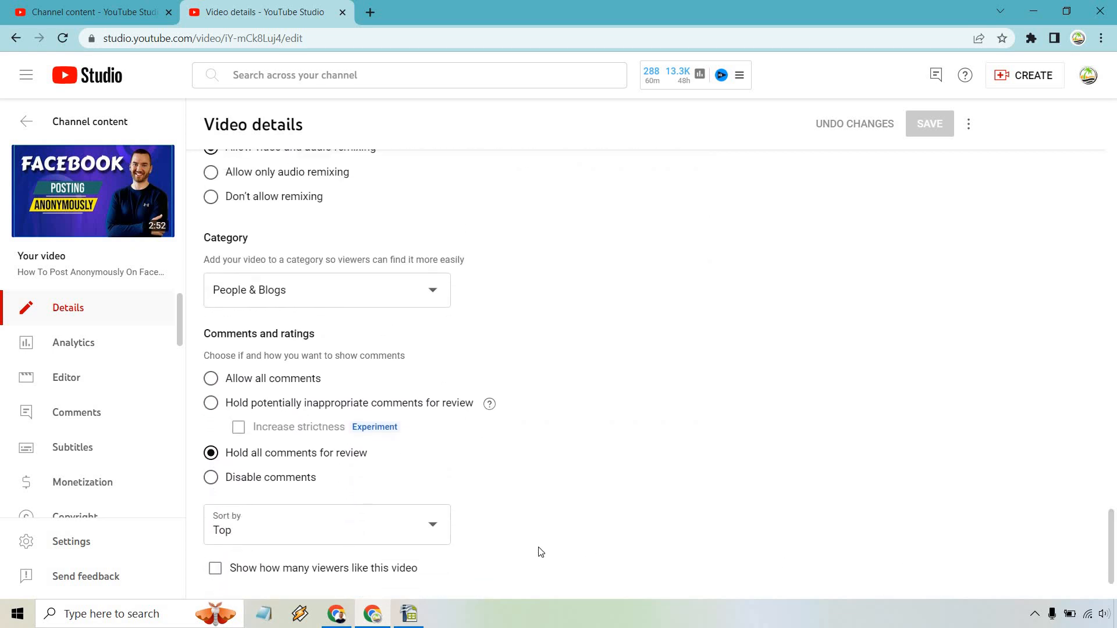
{"action": "mouse_move", "coordinate": [861, 440]}
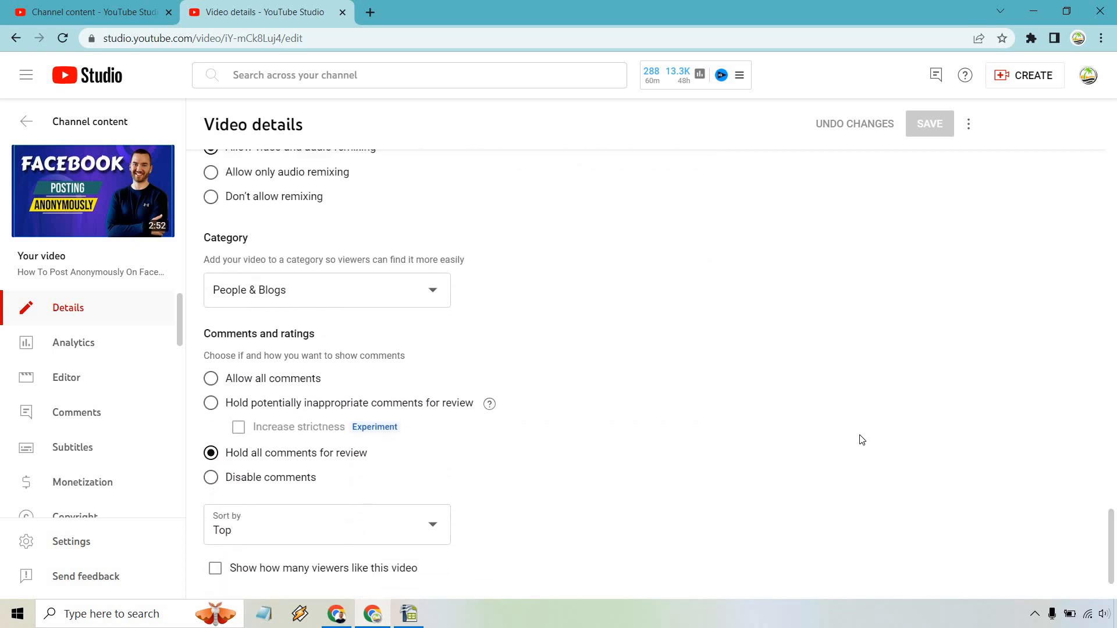
{"action": "left_click", "coordinate": [215, 568]}
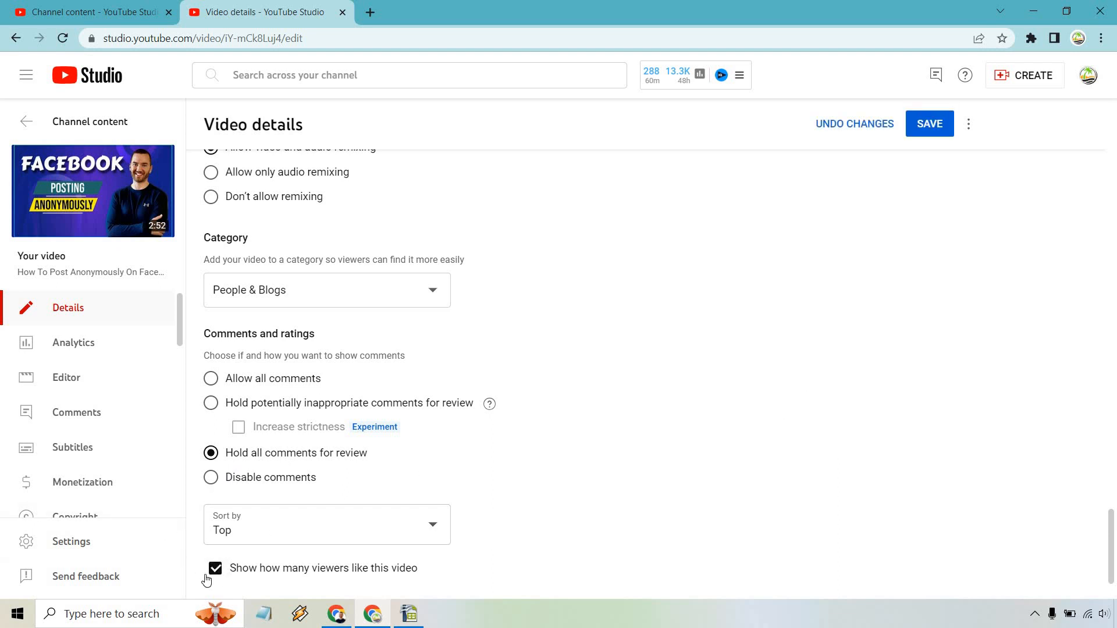
{"action": "left_click", "coordinate": [214, 568]}
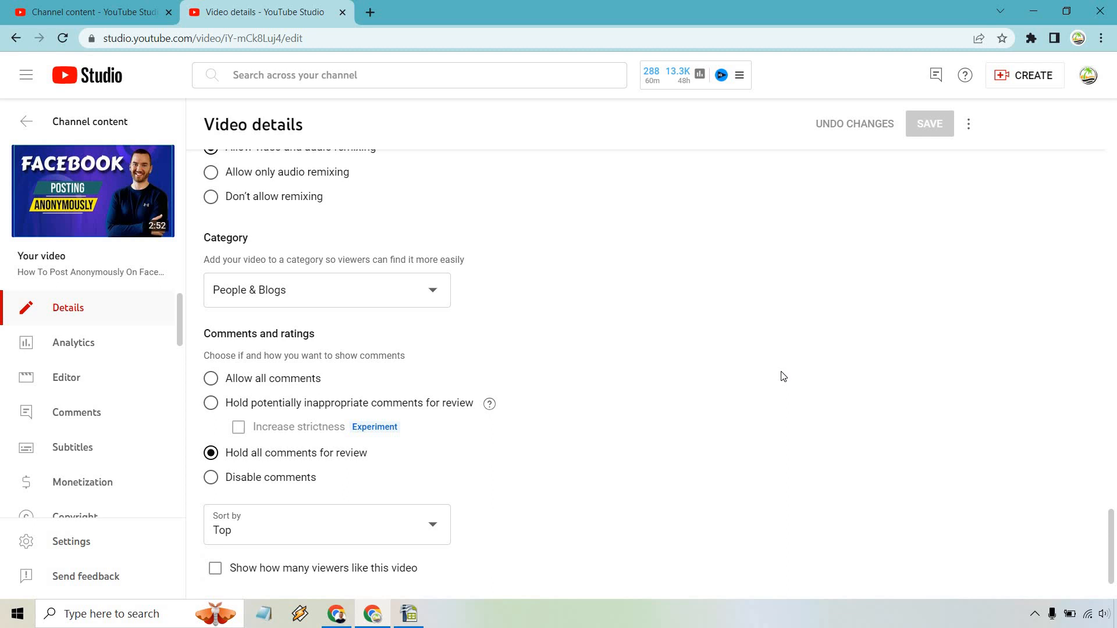
{"action": "mouse_move", "coordinate": [884, 336]}
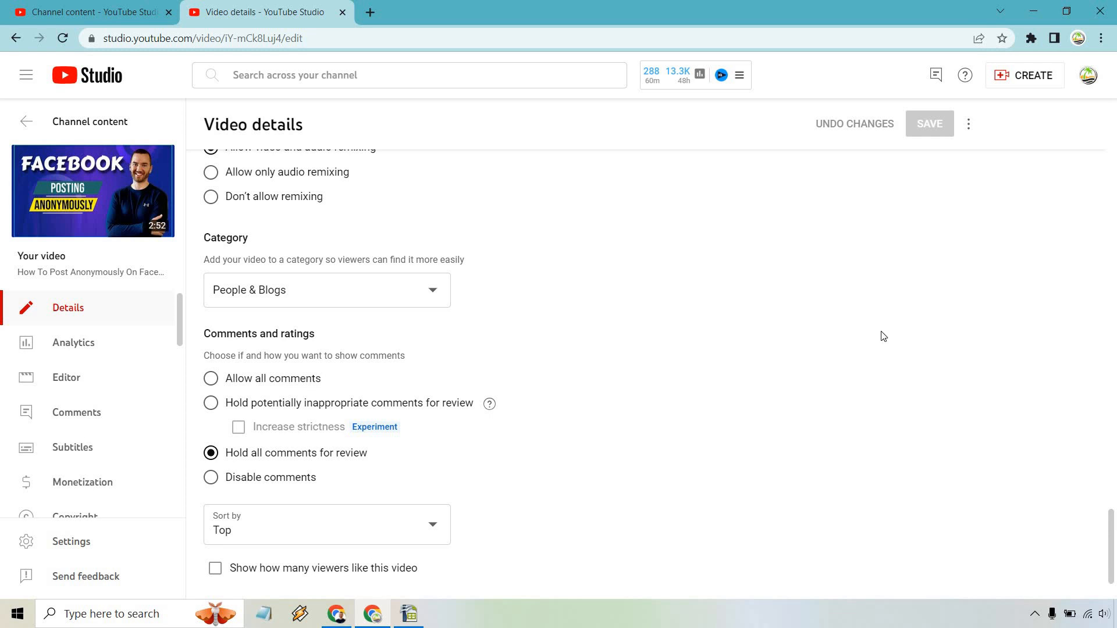